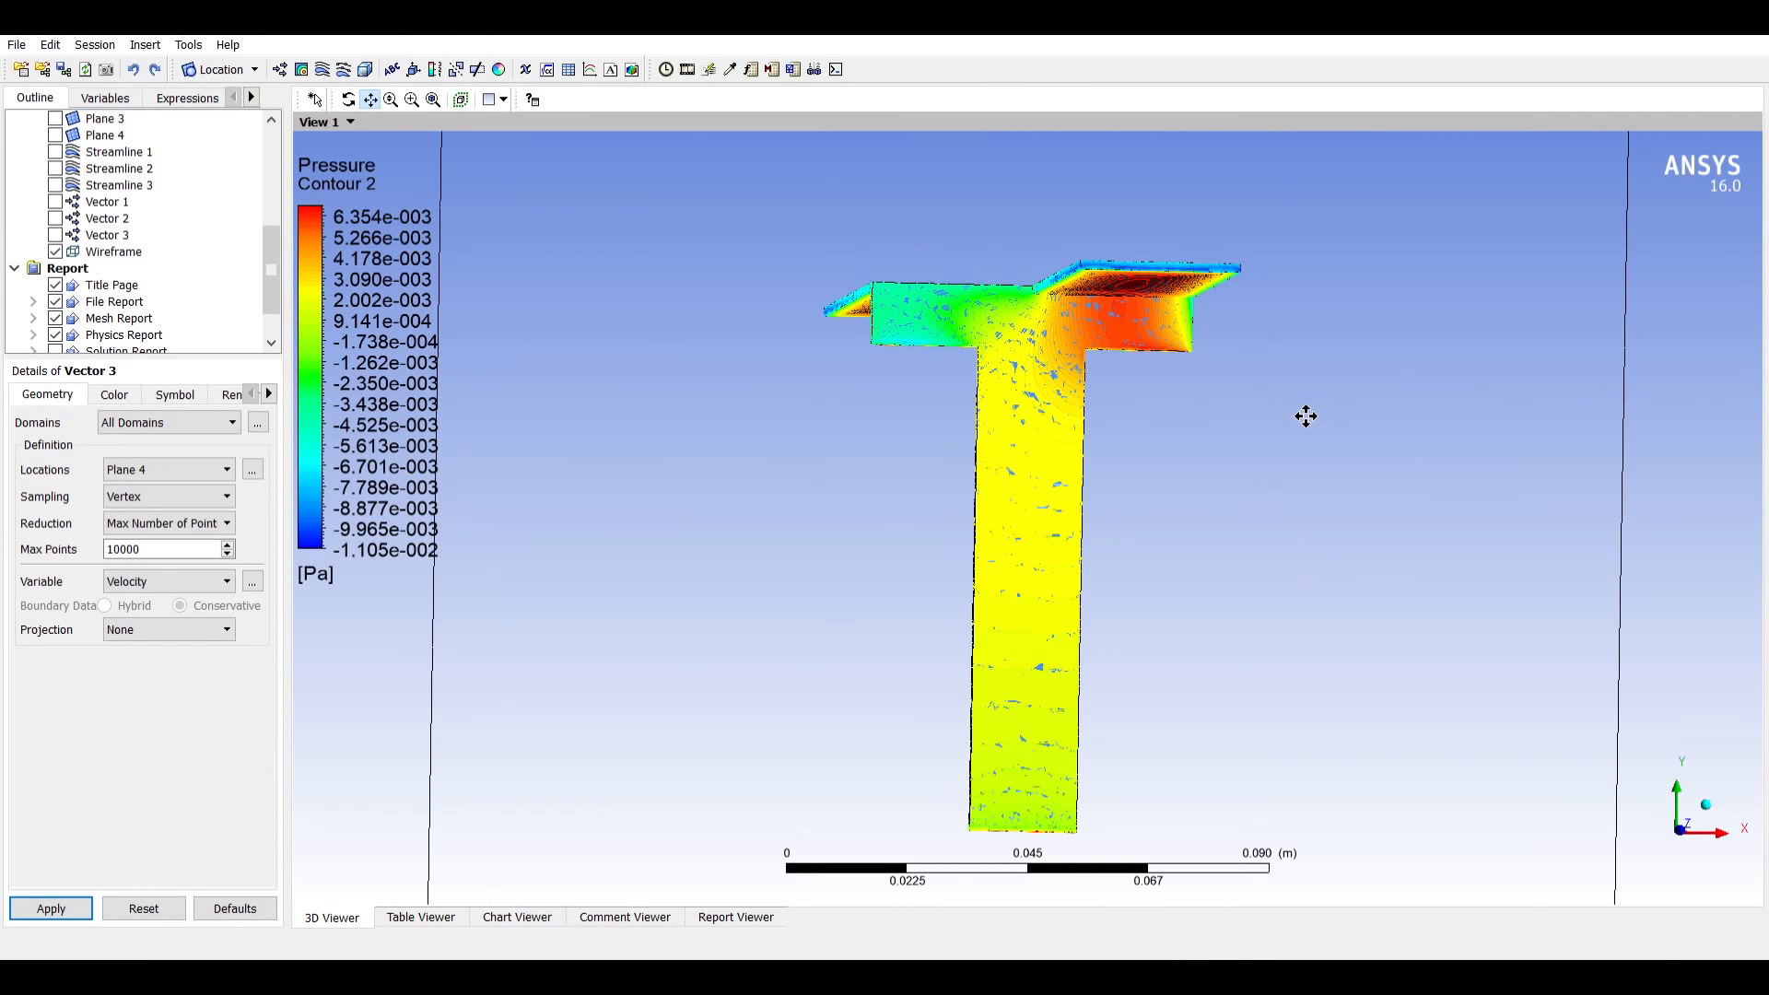
mouse_move(1588, 118)
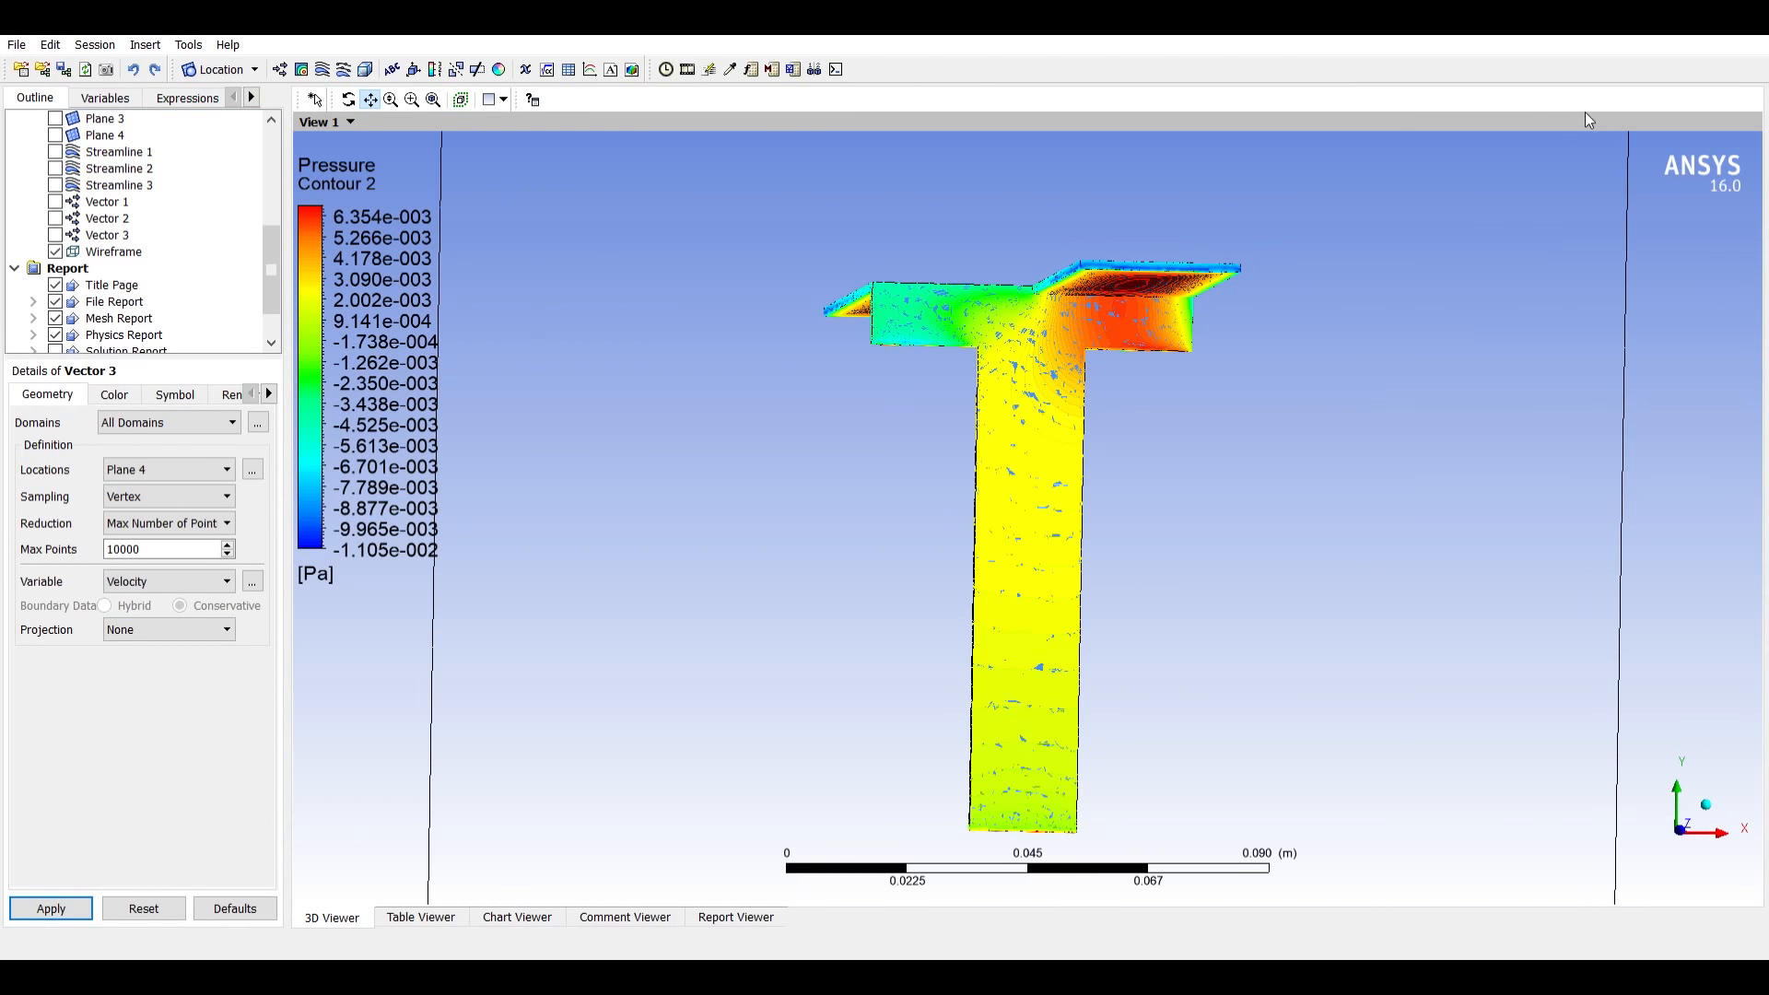